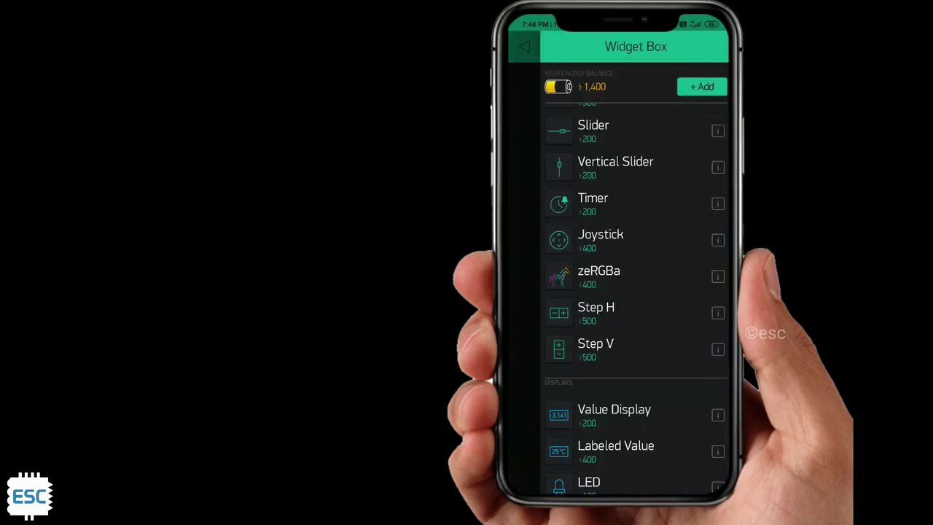
Step: Add a GREEN slider on D3 and a zeRGBa split across D5, D3 and D2
click(524, 47)
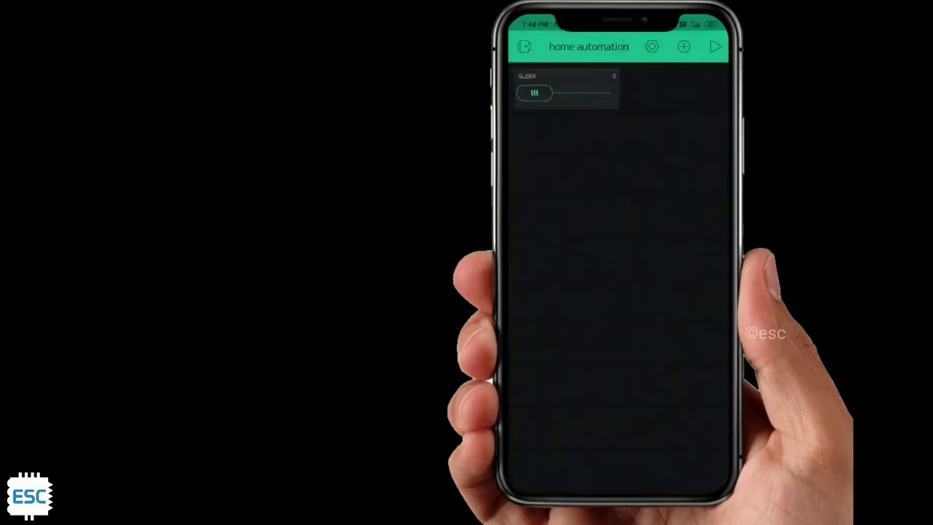
click(683, 47)
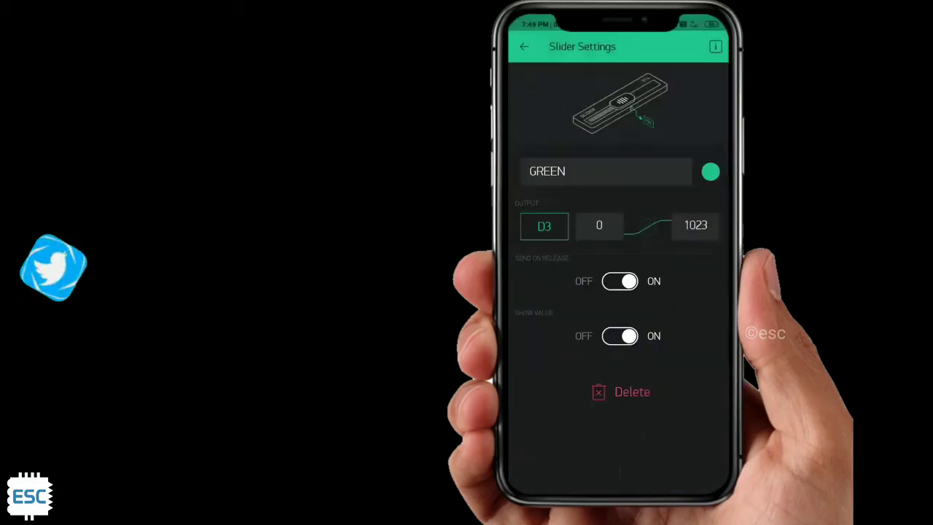
click(543, 226)
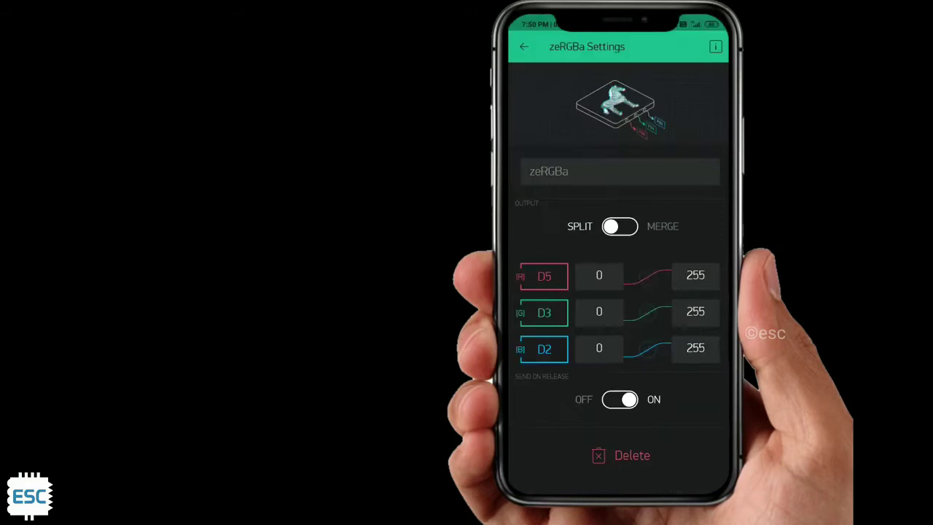
click(524, 47)
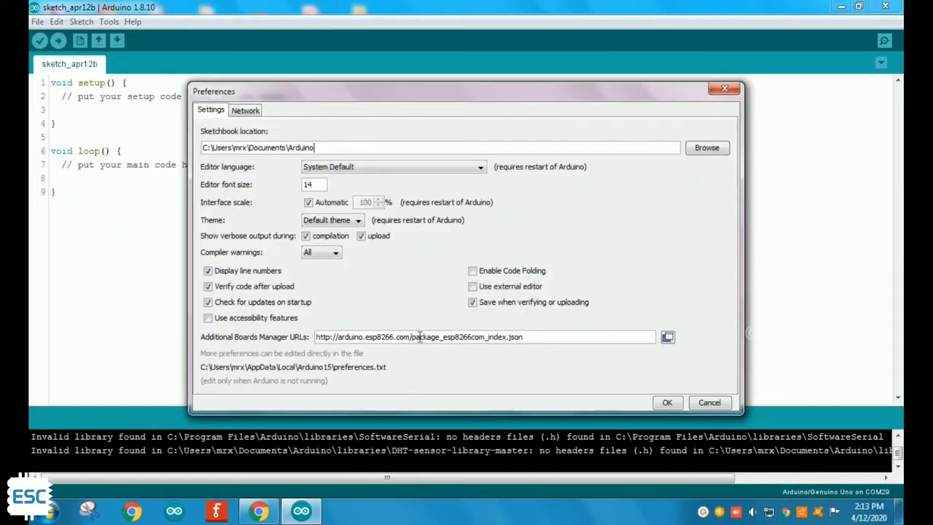
Step: Set the ESP8266 boards URL and confirm esp8266 2.6.3 is installed in Boards Manager
triple_click(419, 336)
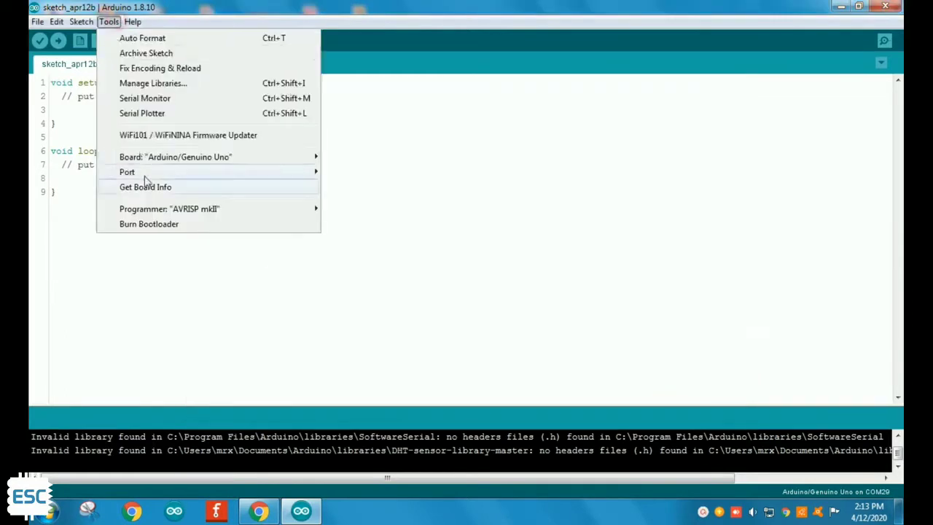
click(175, 157)
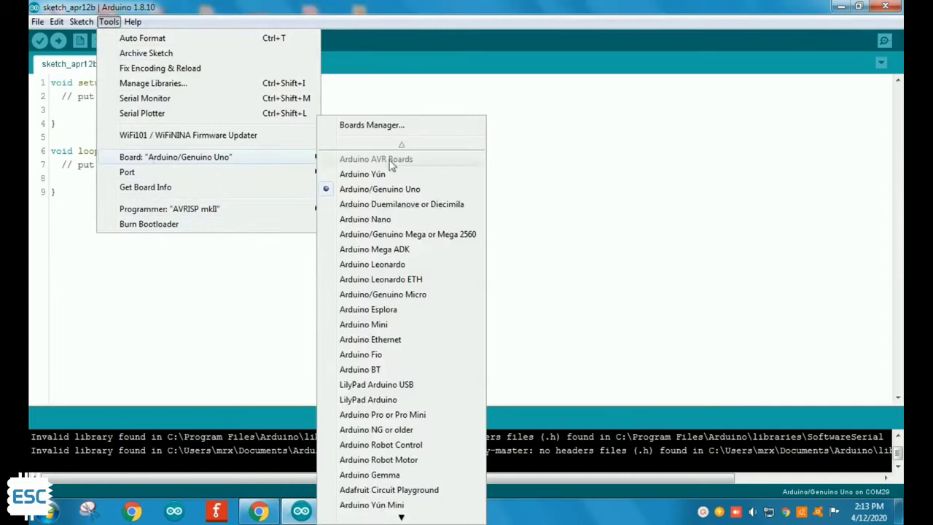
click(371, 124)
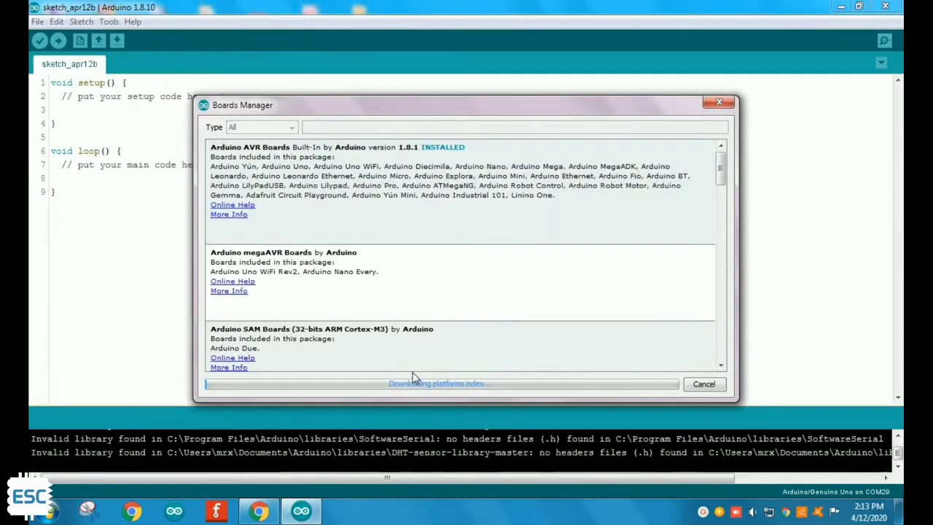
text(e)
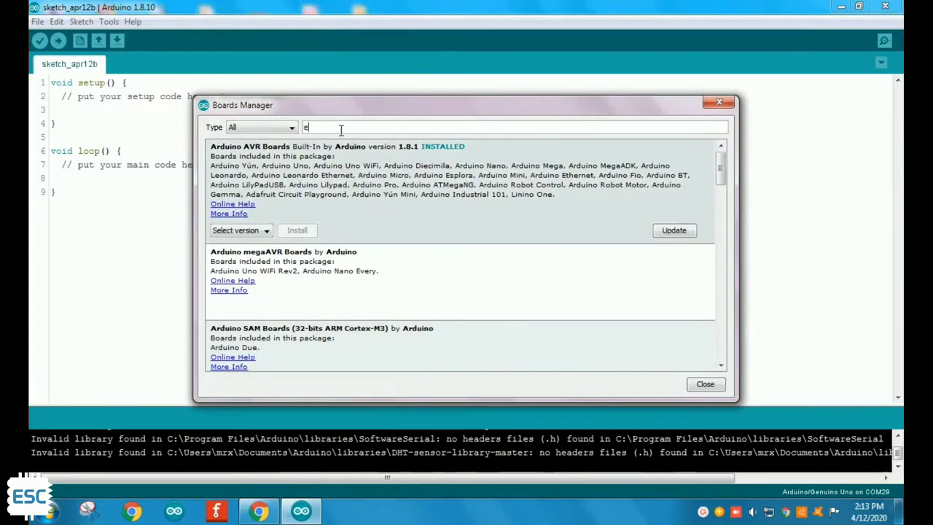
text(sp8)
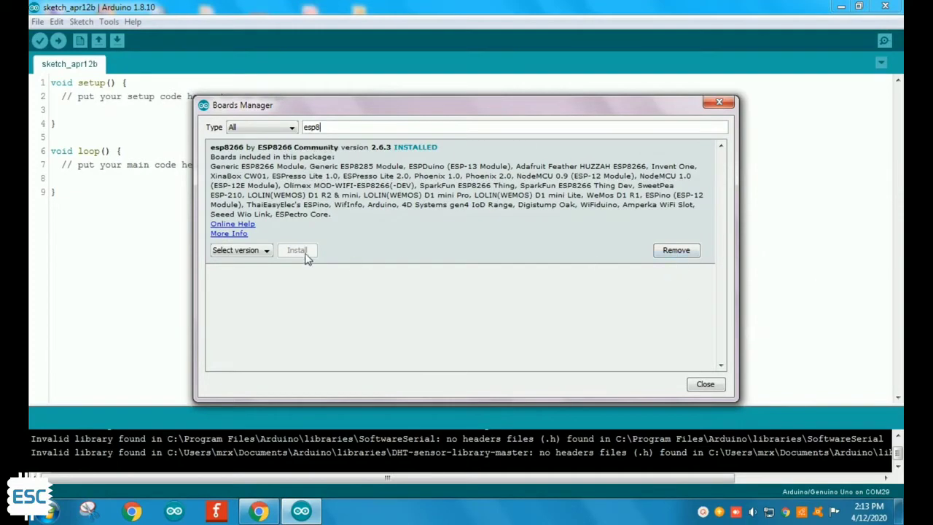
click(705, 385)
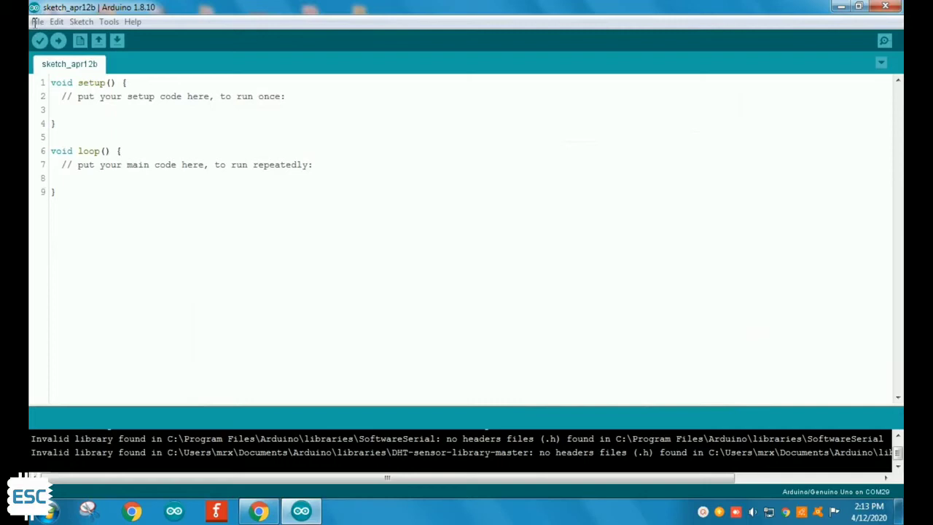
Step: Open the Blynk Boards_WiFi NodeMCU example sketch and enlarge its window
click(37, 21)
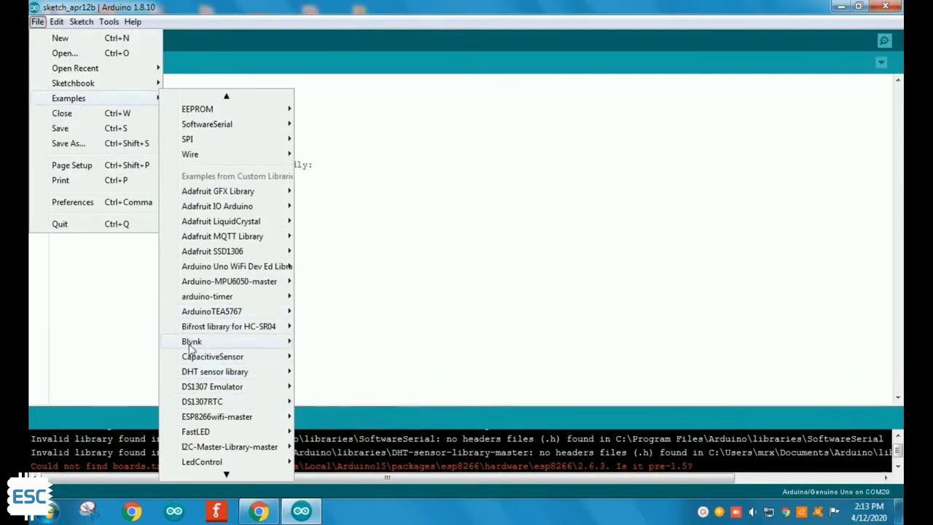
mouse_move(335, 266)
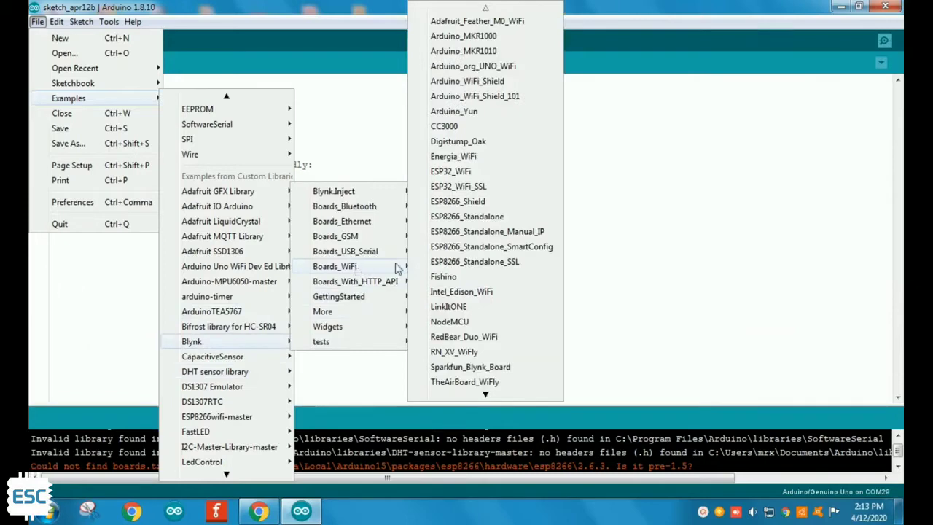
mouse_move(463, 336)
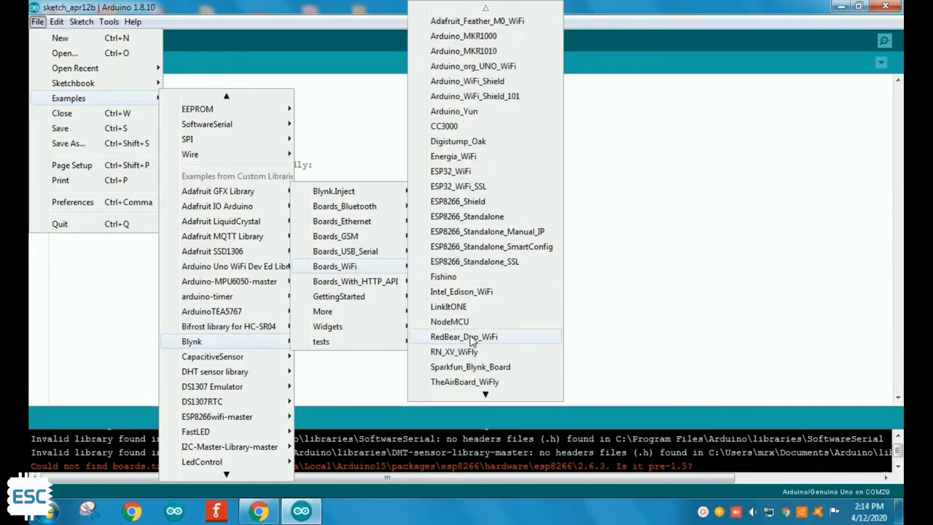
click(449, 321)
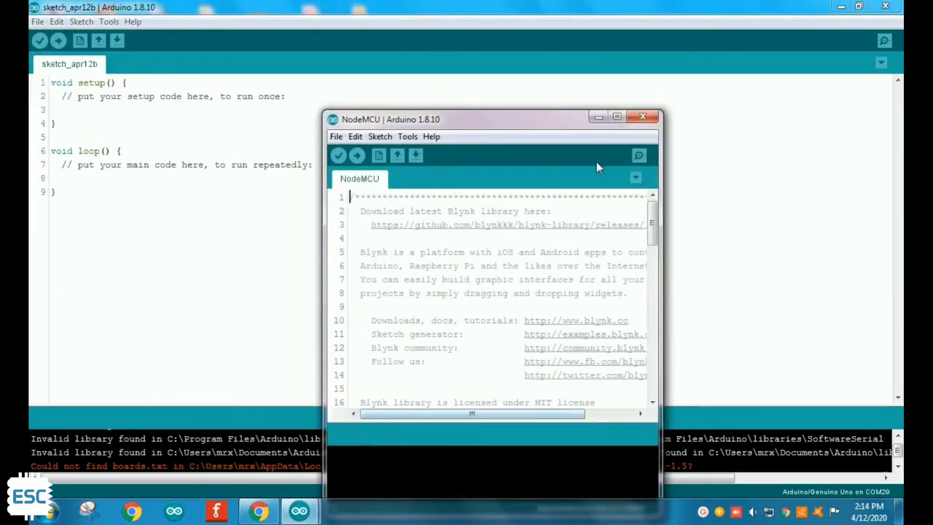
click(617, 117)
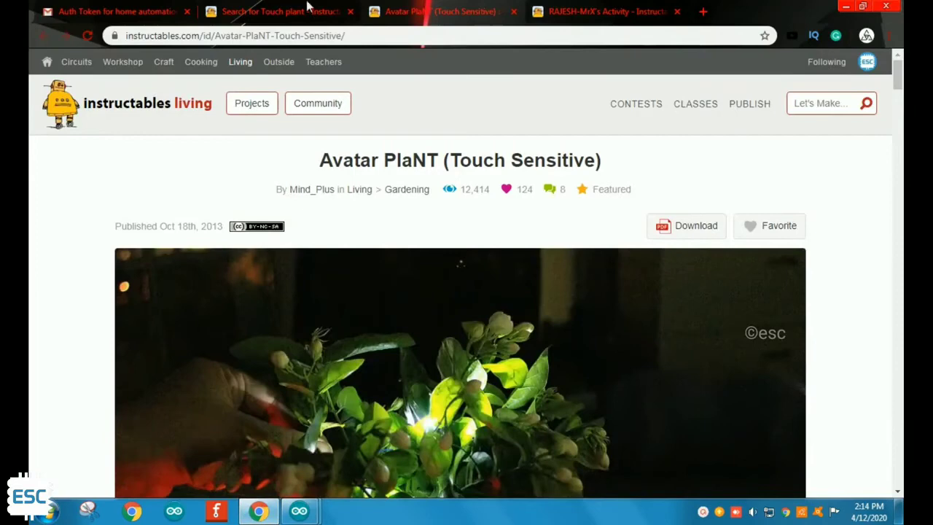
Step: Open the Blynk Auth Token email in Gmail and select the token
click(109, 11)
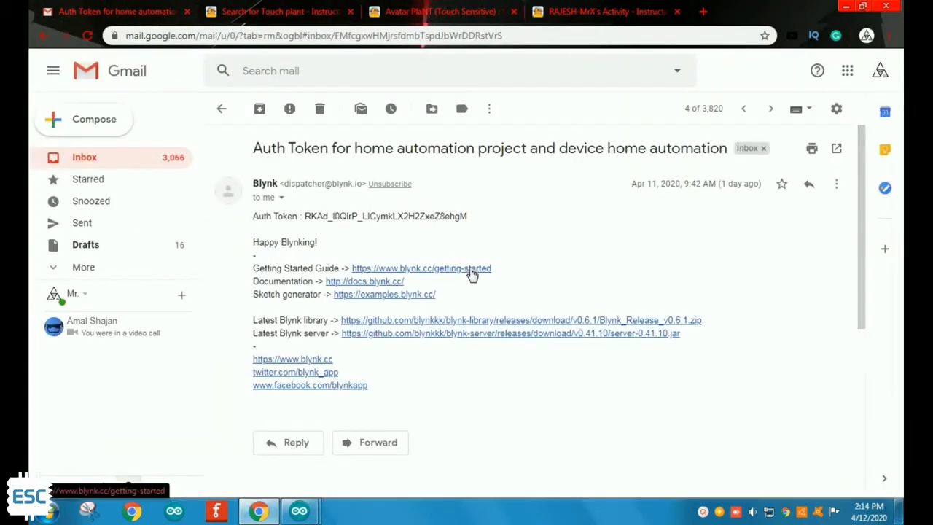
double_click(385, 216)
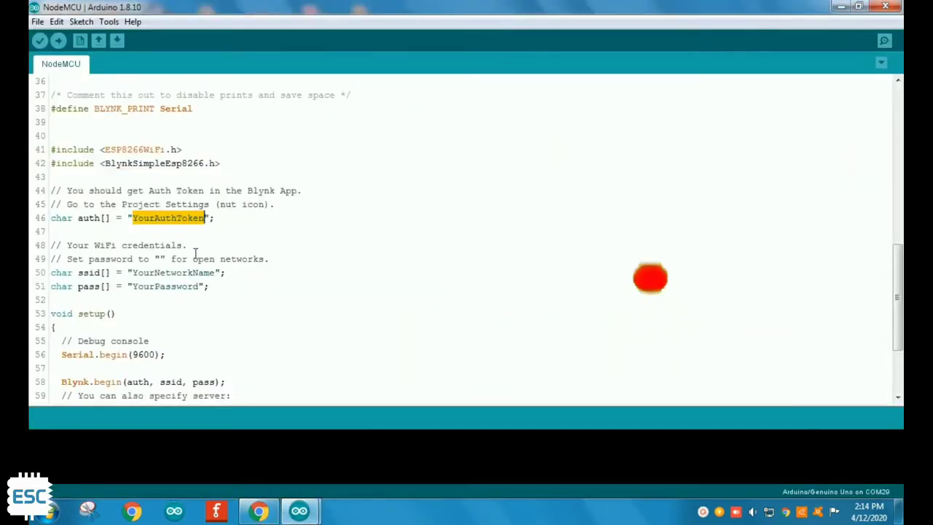
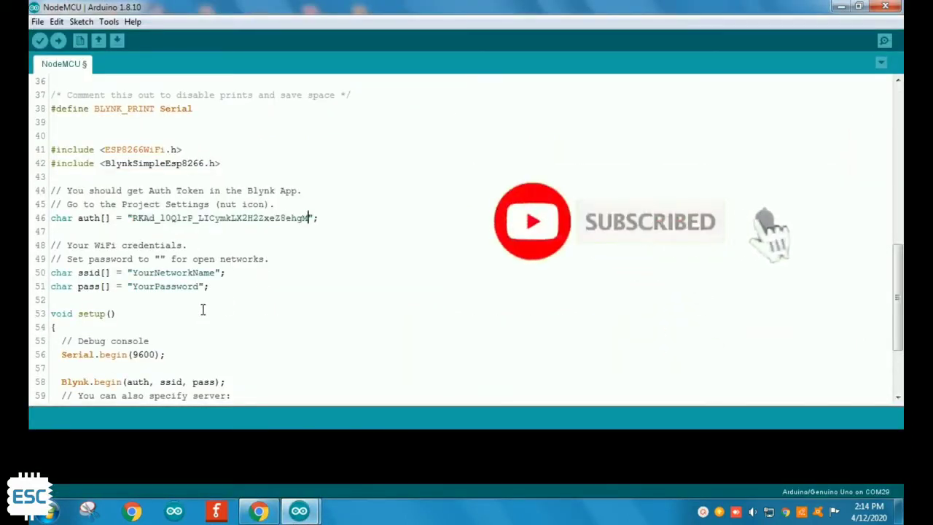
click(109, 21)
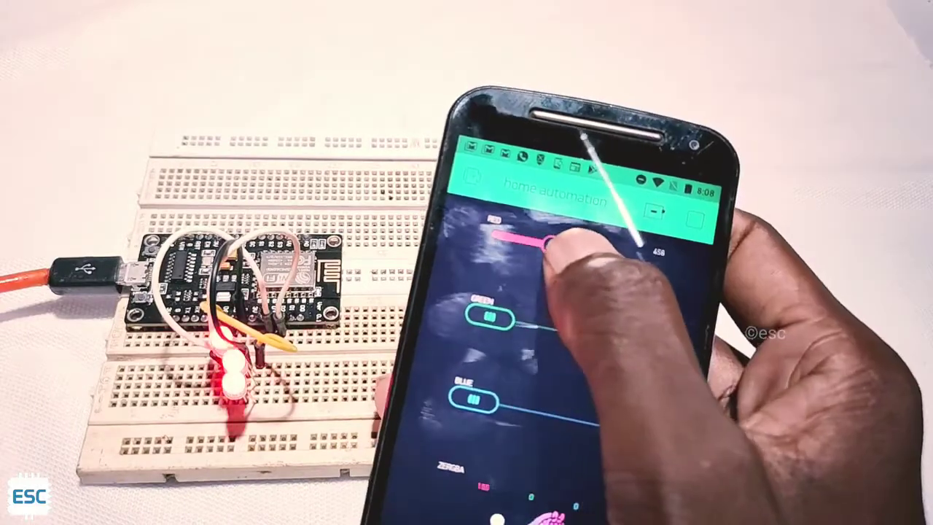
Step: Slide the RED slider to a new value to vary the LED brightness
drag(547, 241, 503, 233)
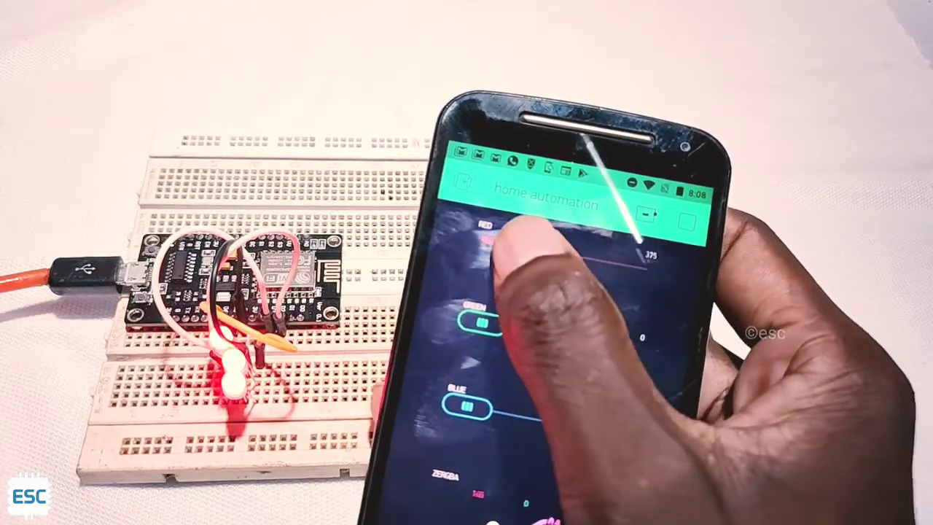